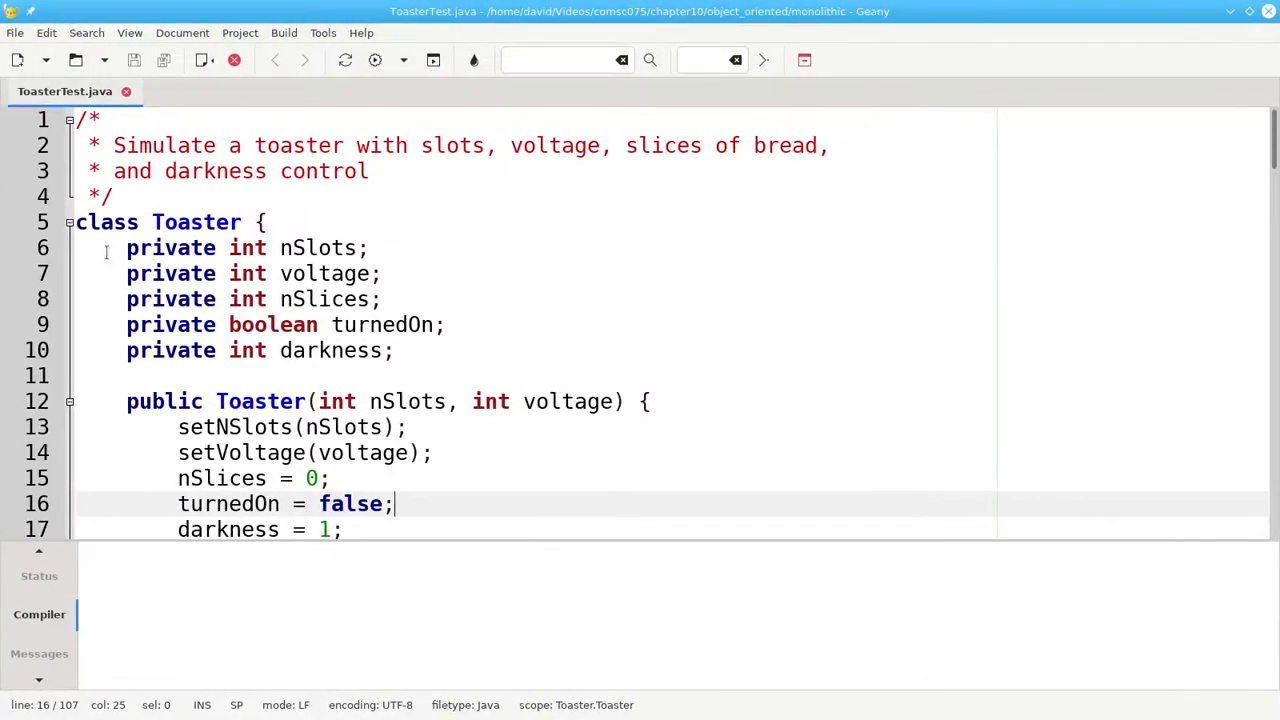
Step: Review the Toaster class, highlighting the voltage-clamping expression and then the whole setVoltage method
{"action": "left_click_drag", "start_coordinate": [126, 248], "coordinate": [396, 350]}
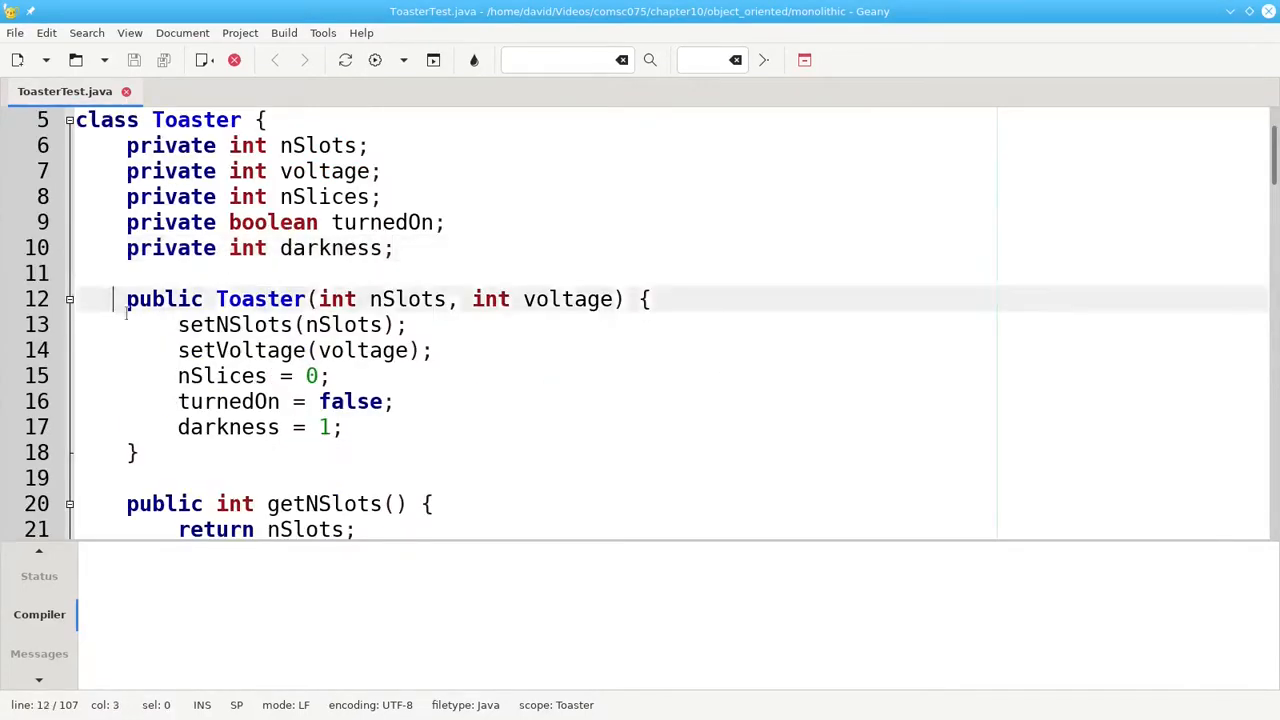
{"action": "scroll", "scroll_direction": "down", "scroll_amount": 3}
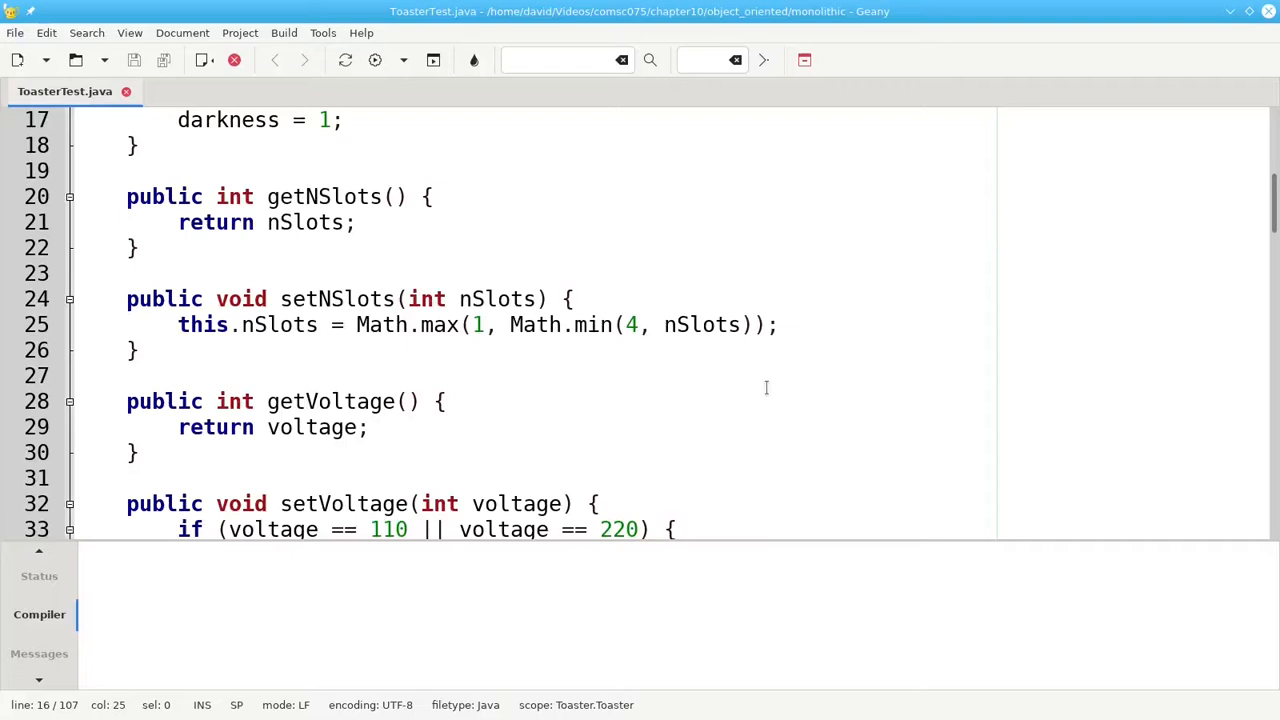
{"action": "scroll", "scroll_direction": "down", "scroll_amount": 3}
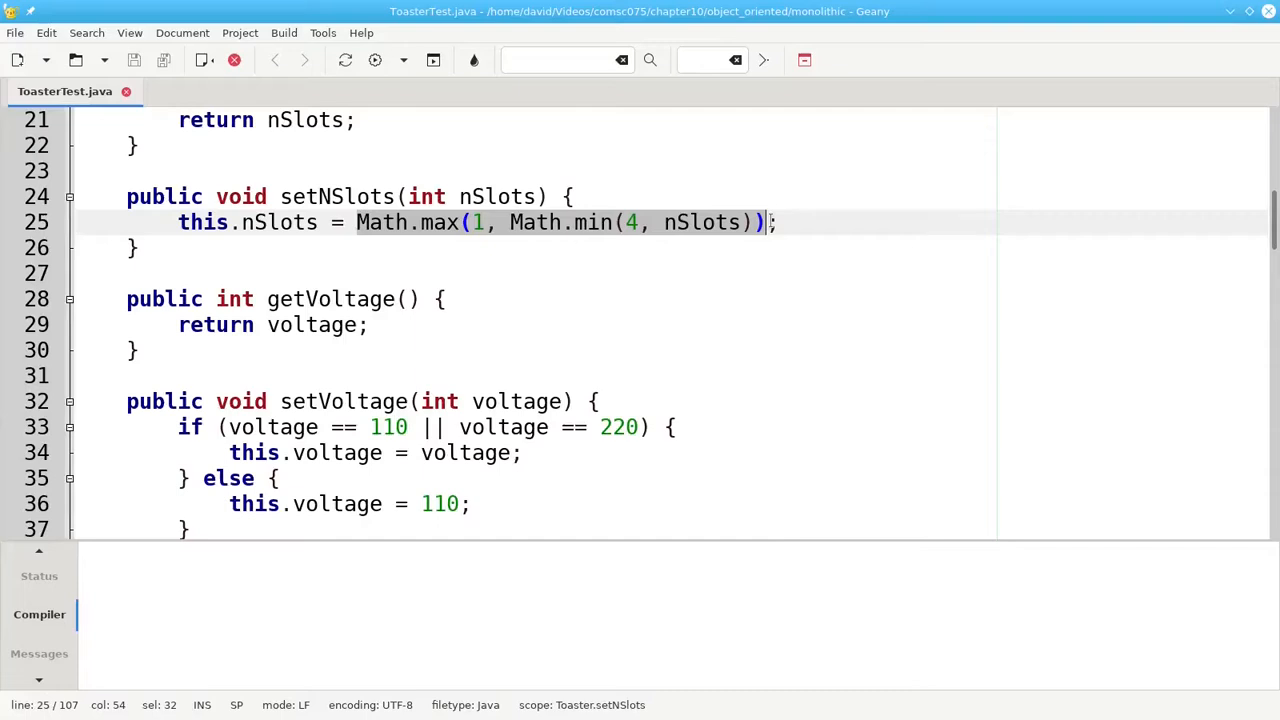
{"action": "left_click", "coordinate": [140, 247]}
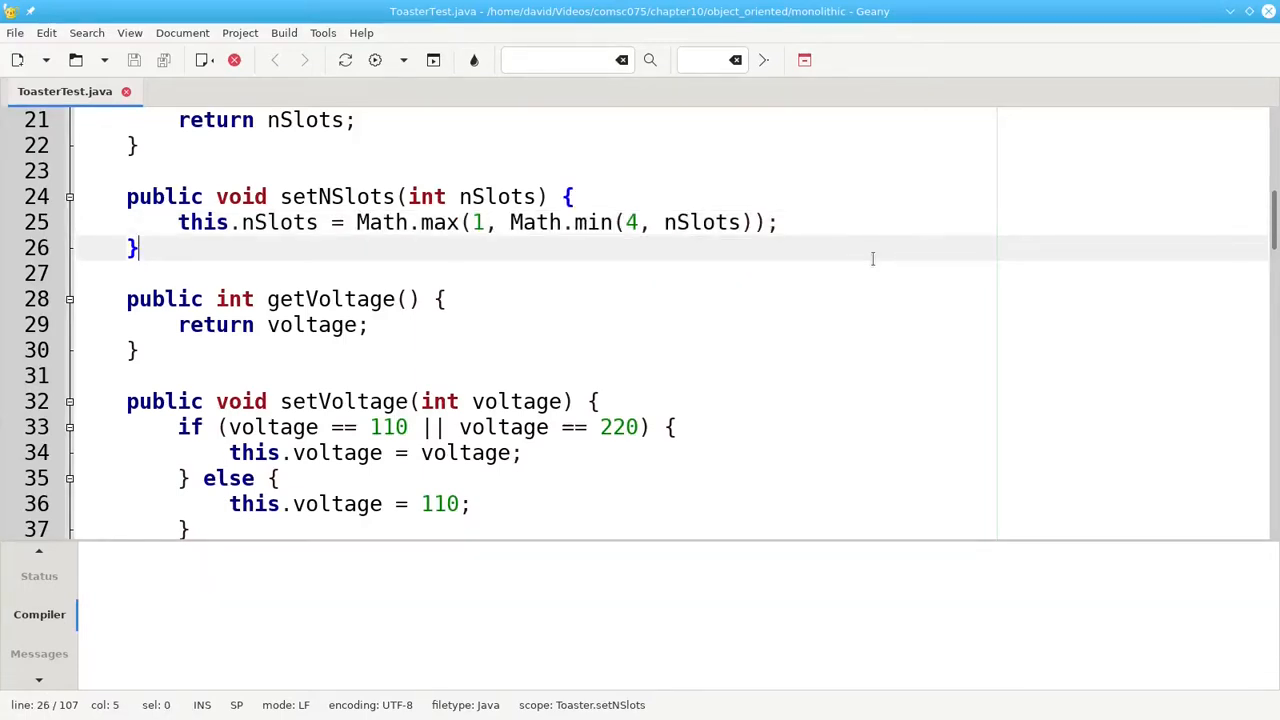
{"action": "scroll", "scroll_direction": "down", "scroll_amount": 3}
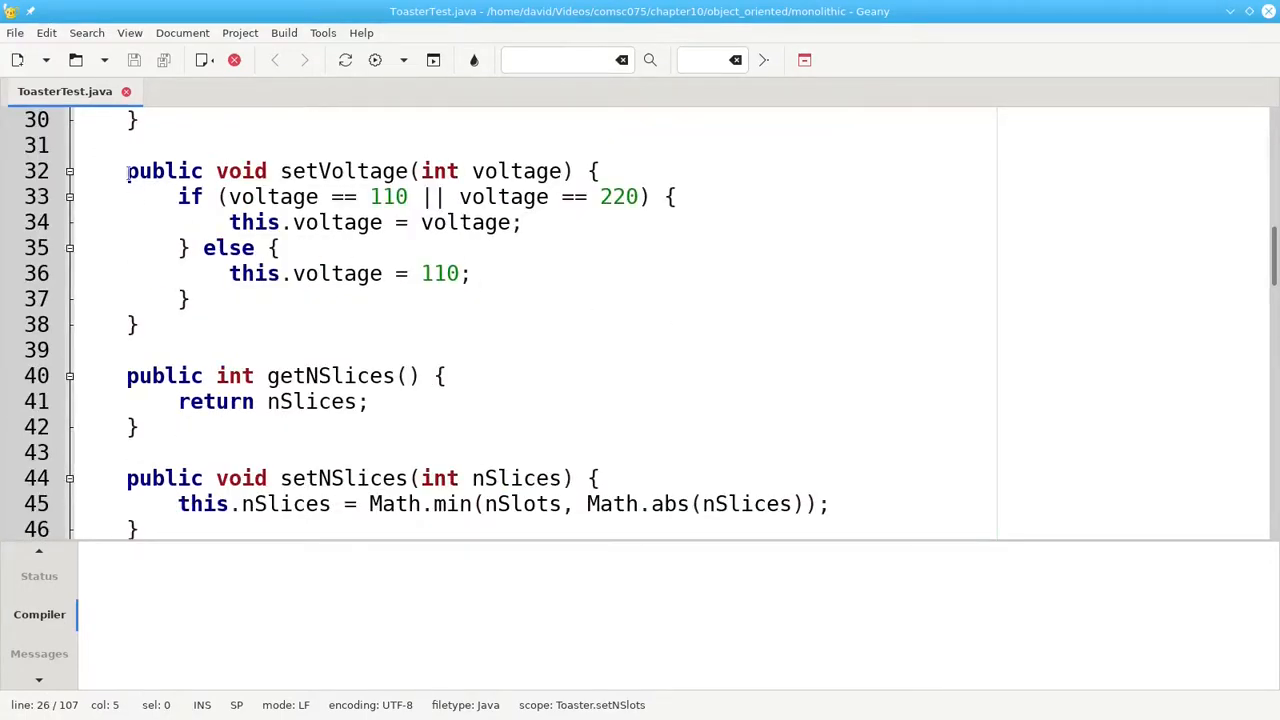
{"action": "left_click_drag", "start_coordinate": [127, 171], "coordinate": [140, 324]}
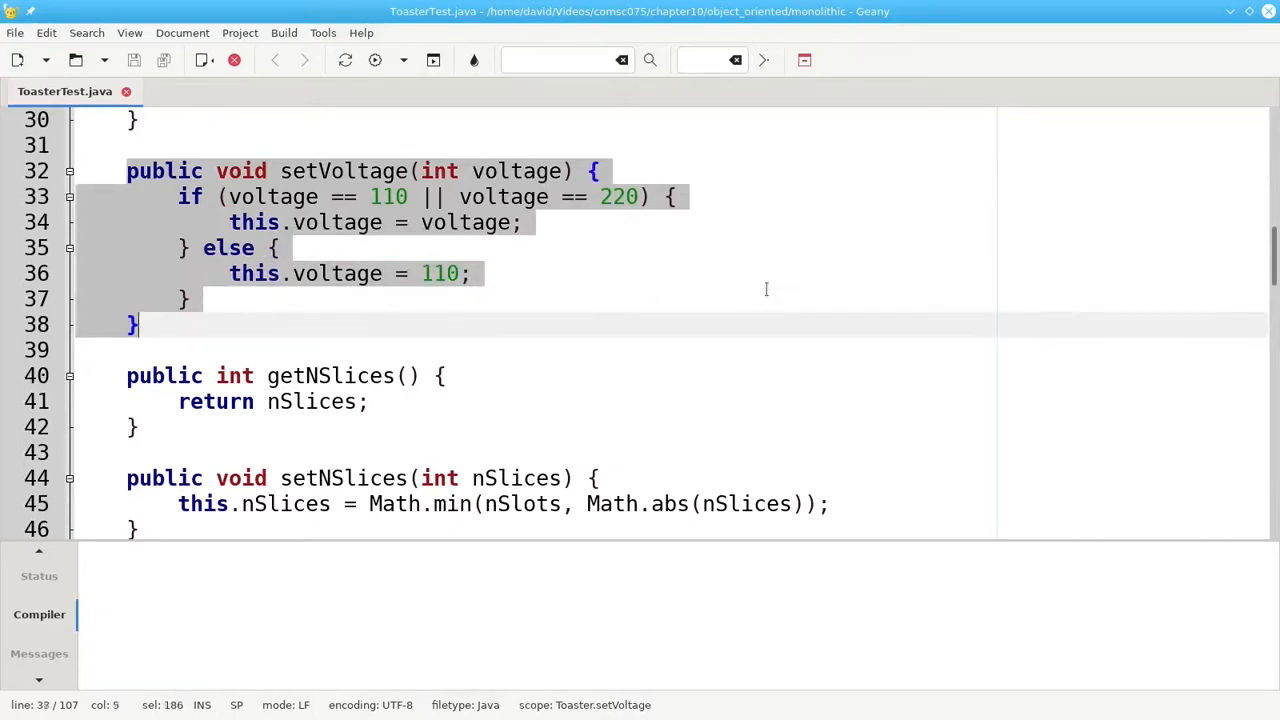
{"action": "scroll", "scroll_direction": "down", "scroll_amount": 3}
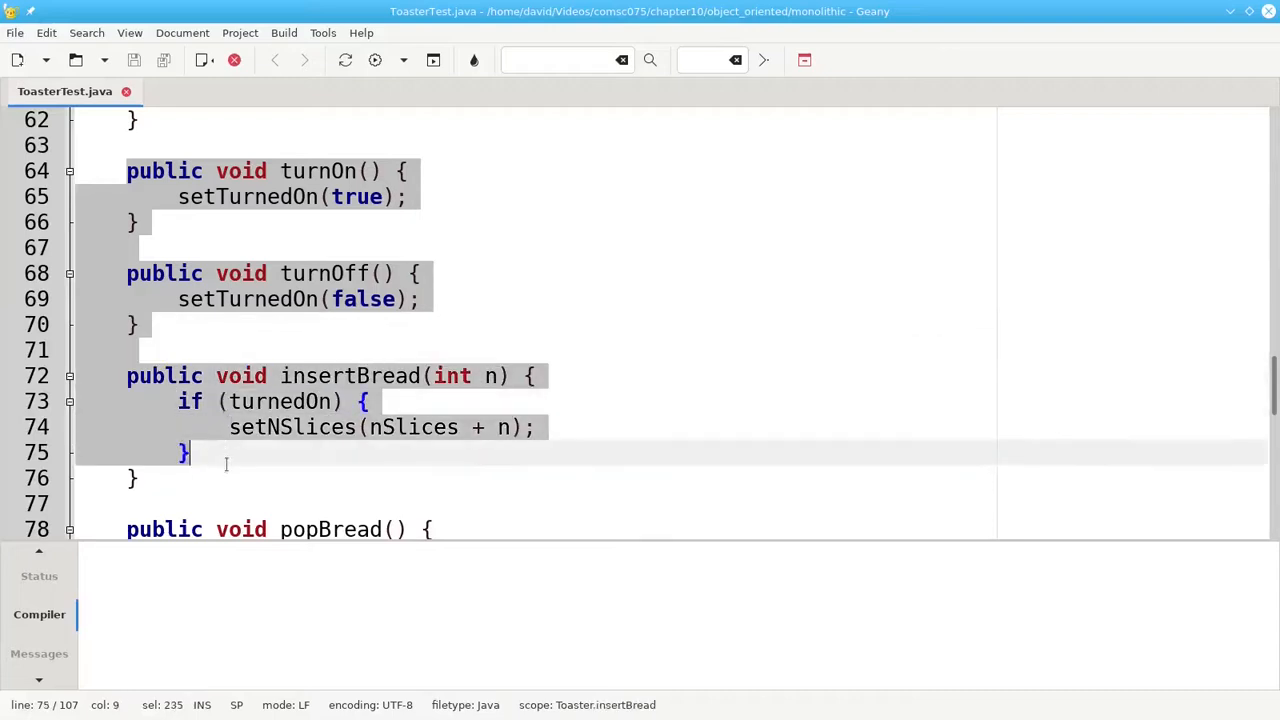
{"action": "scroll", "scroll_direction": "down", "scroll_amount": 3}
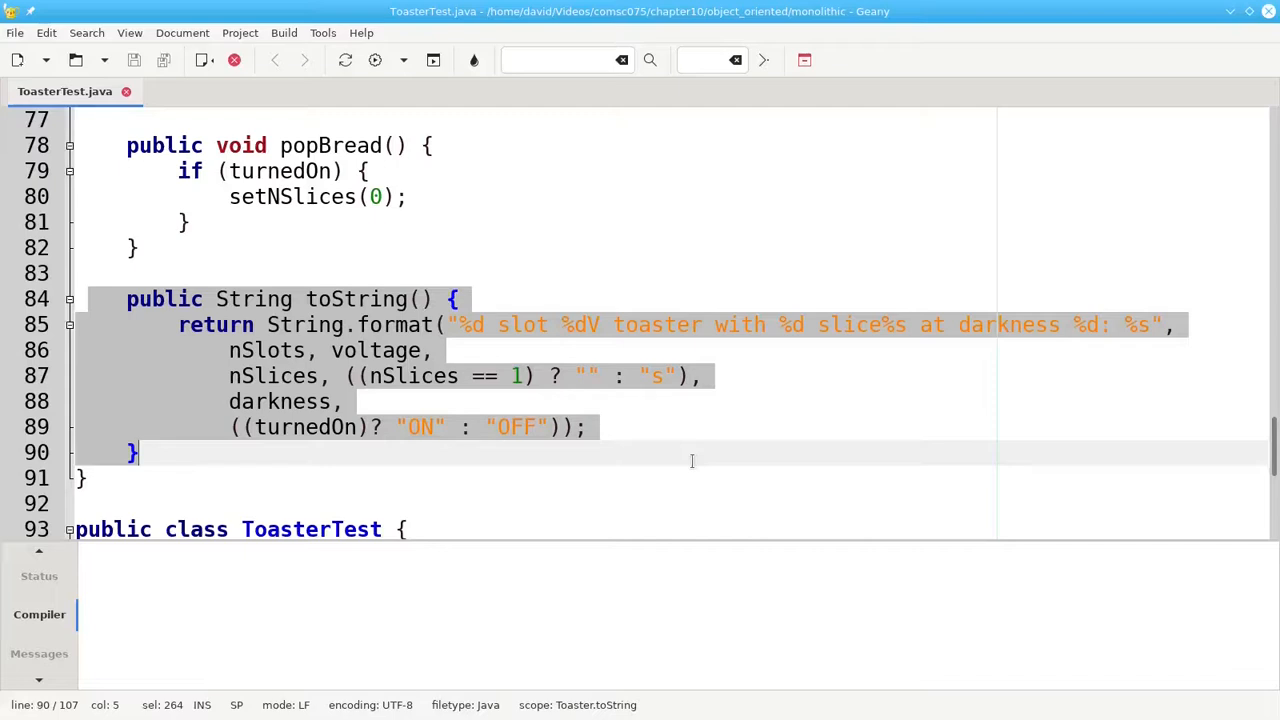
{"action": "scroll", "scroll_direction": "down", "scroll_amount": 3}
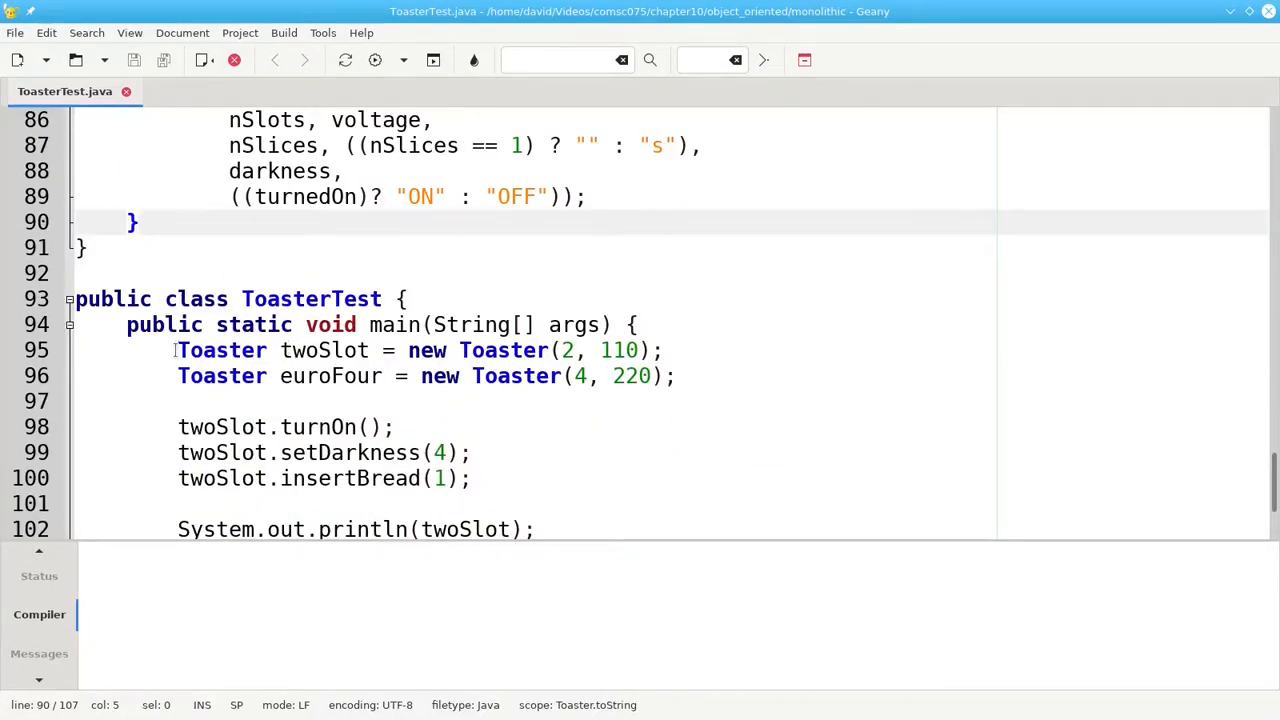
Step: Highlight the toasters' slot-count and voltage arguments, then run java ToasterTest in the terminal
{"action": "double_click", "coordinate": [323, 350]}
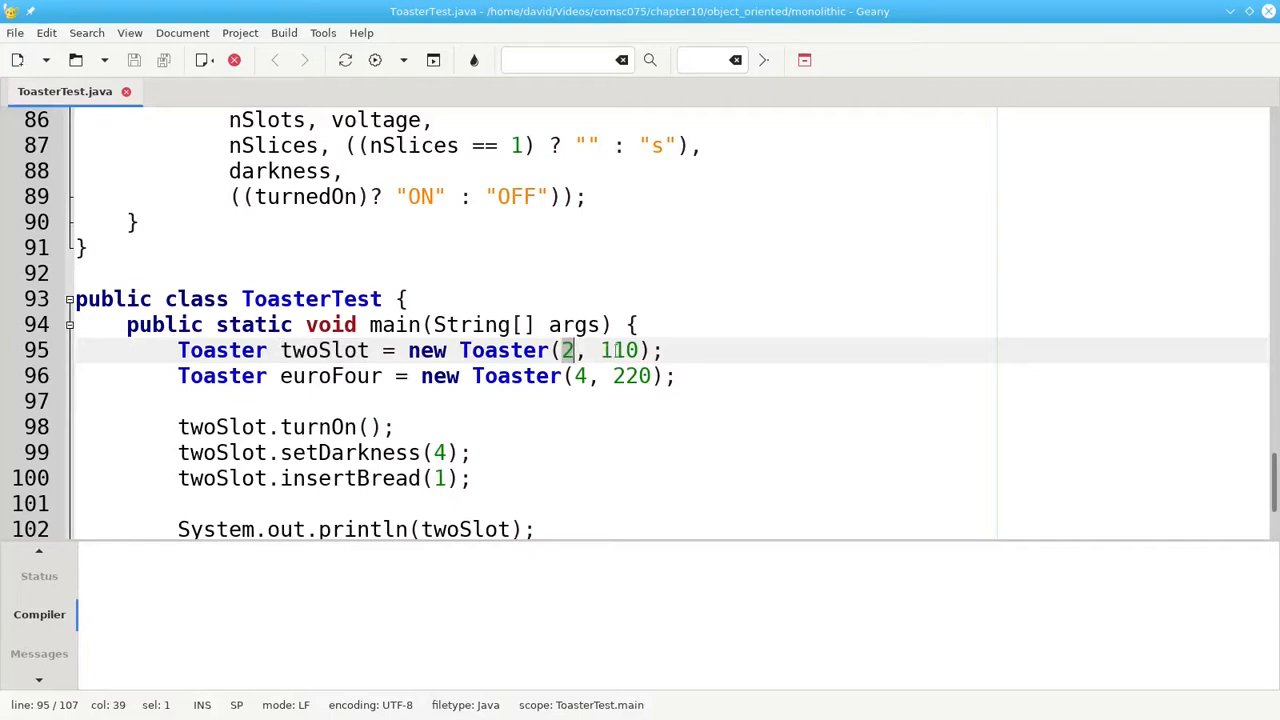
{"action": "double_click", "coordinate": [618, 350]}
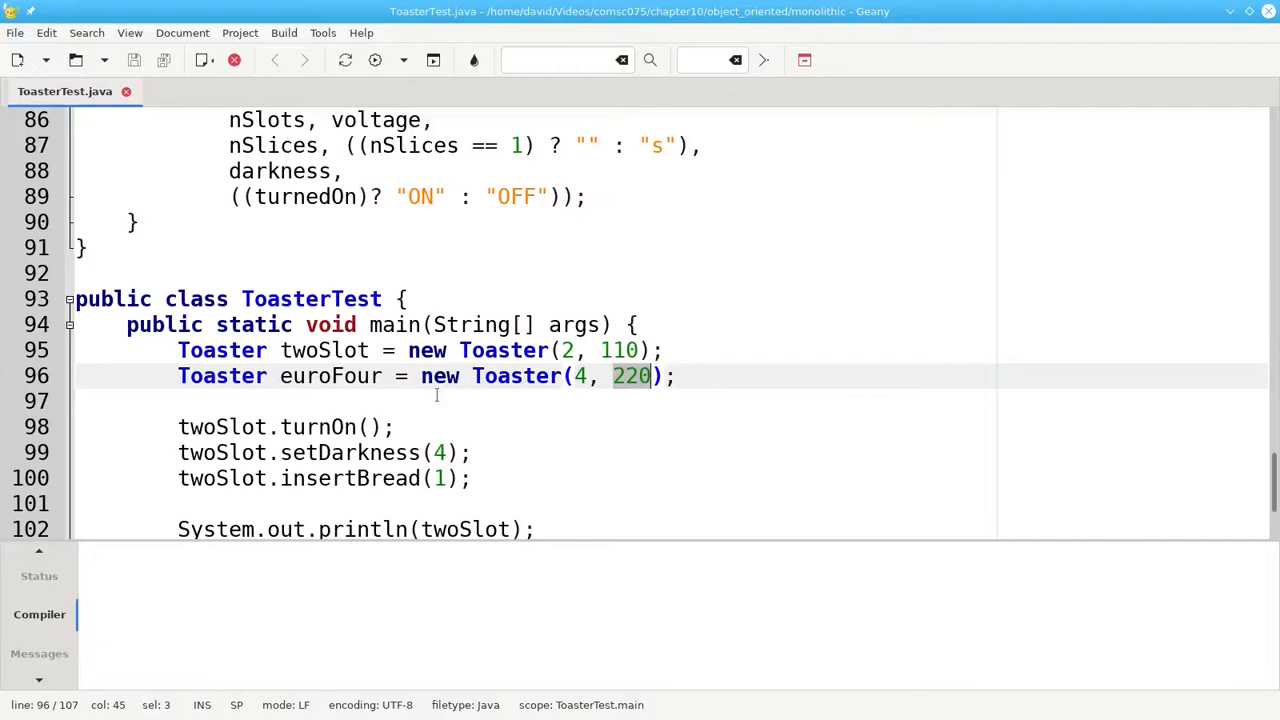
{"action": "left_click", "coordinate": [327, 427]}
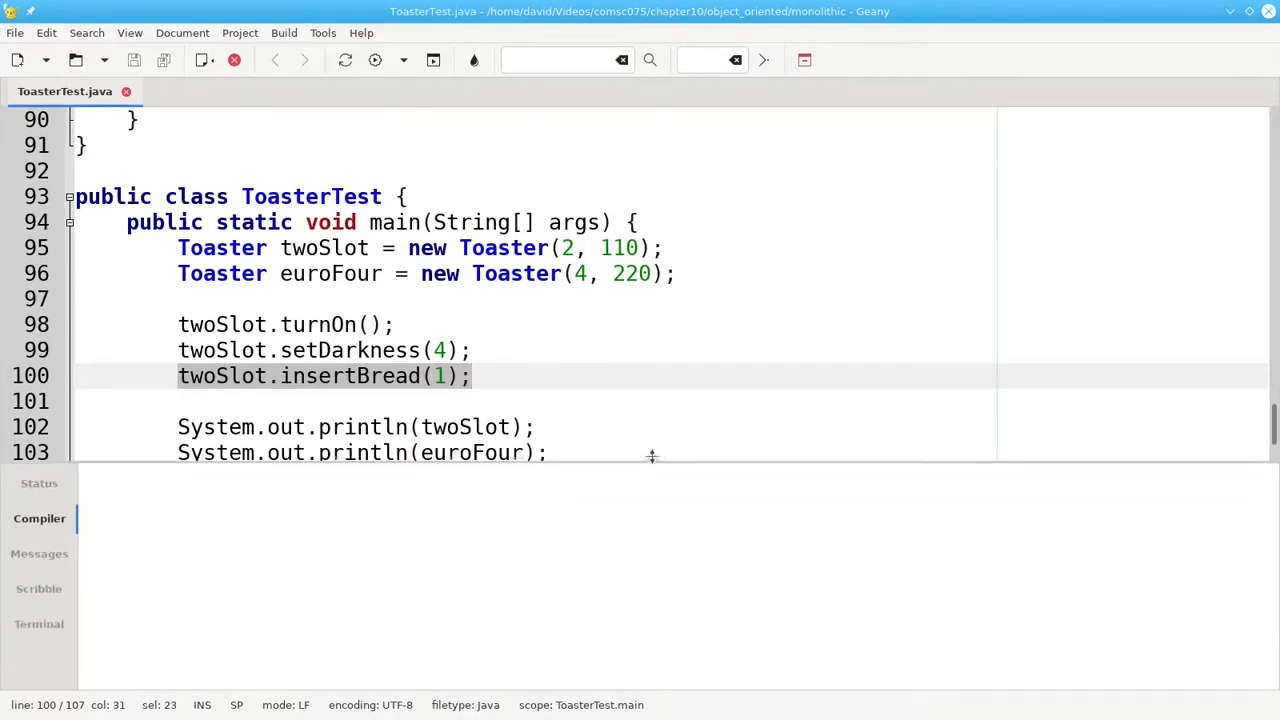
{"action": "left_click", "coordinate": [38, 623]}
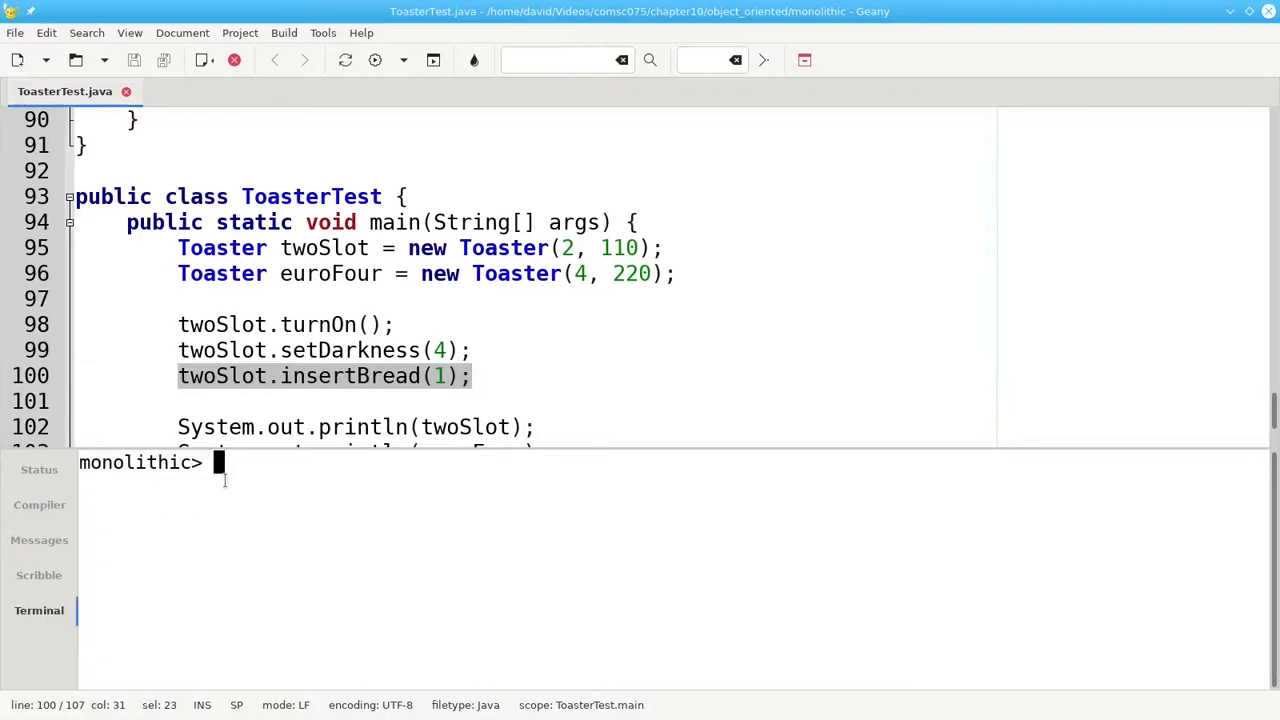
{"action": "type", "text": "java ToasterTest"}
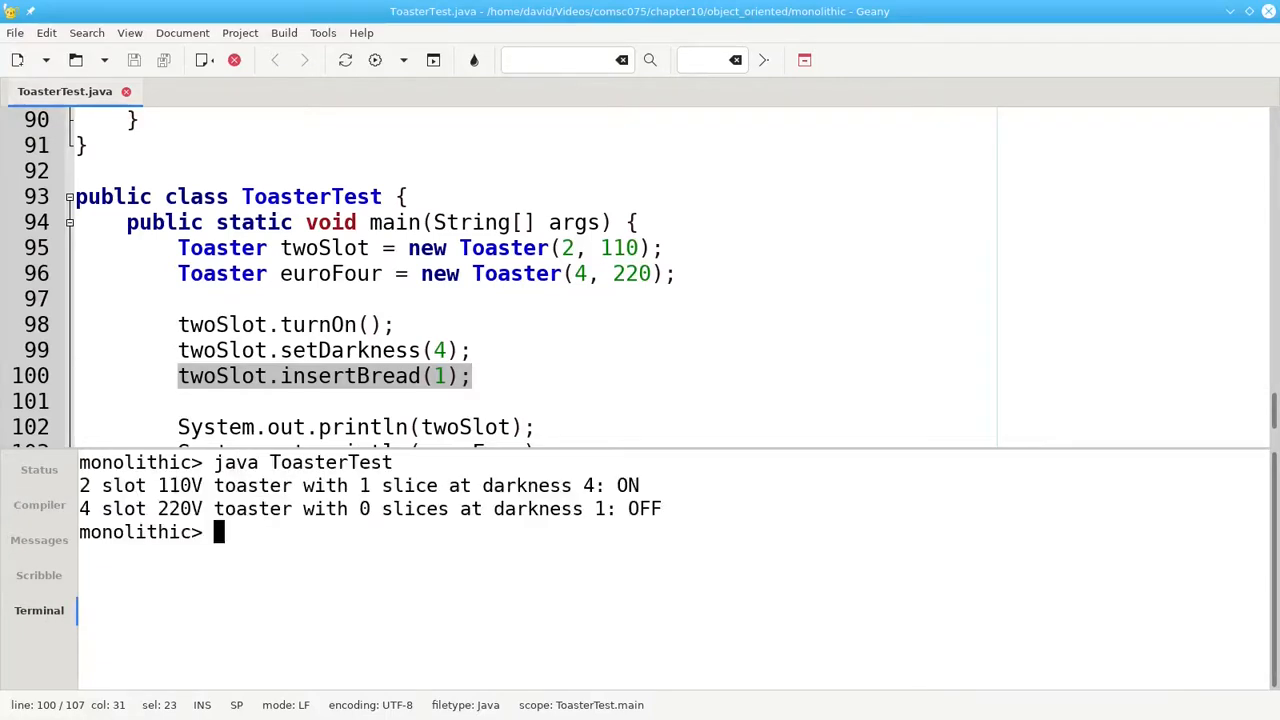